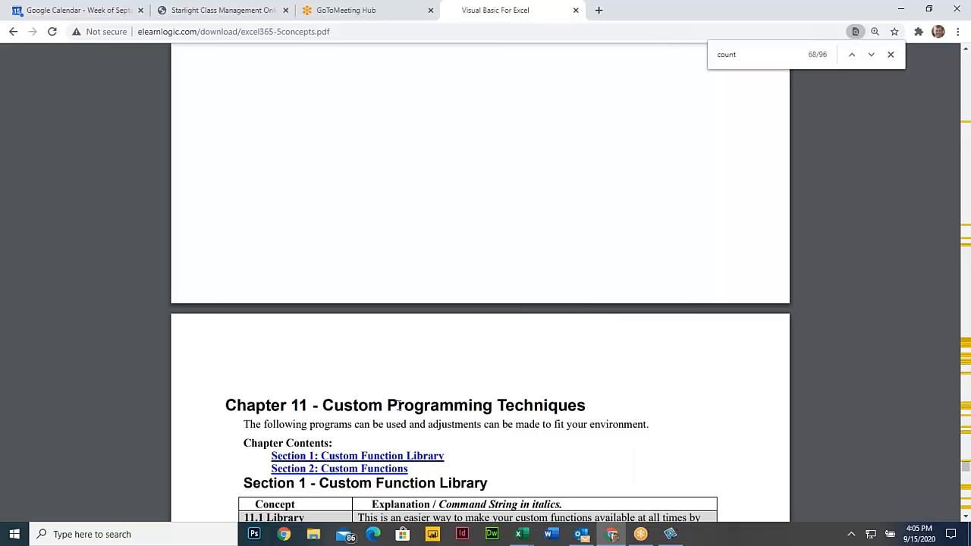
Highlight the XLStart\MyFunctions.xla save location and text in Practice Exercise 237 on creating an add-in file
scroll(down, 3)
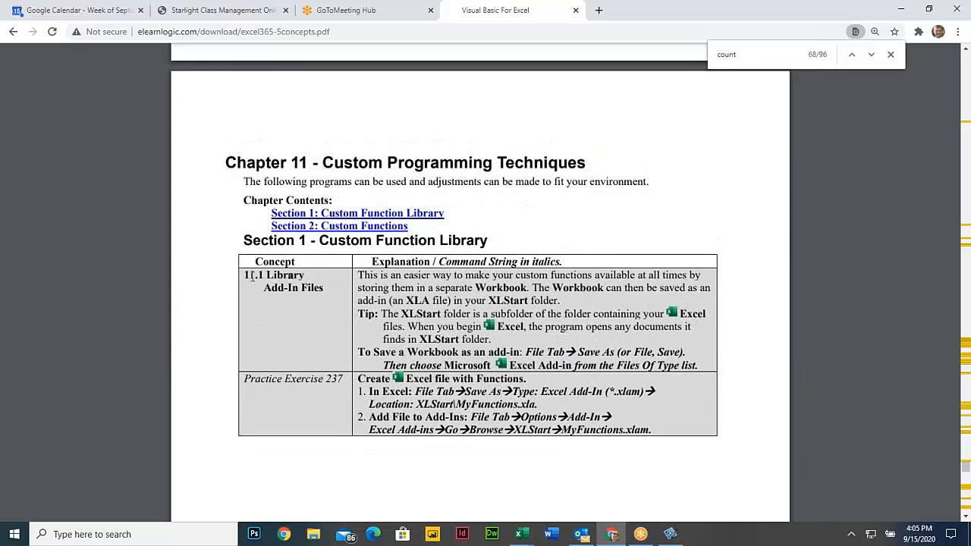
drag(357, 274, 682, 364)
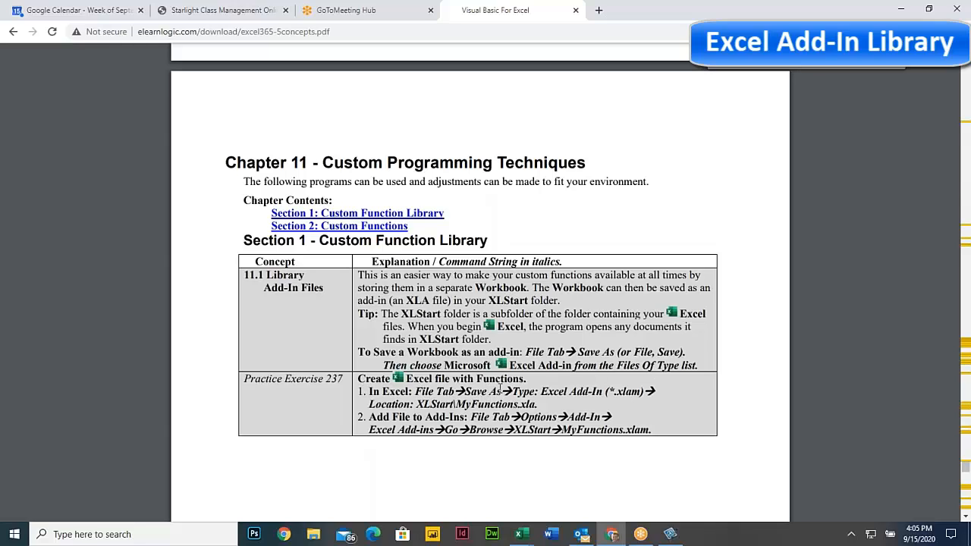
mouse_move(458, 404)
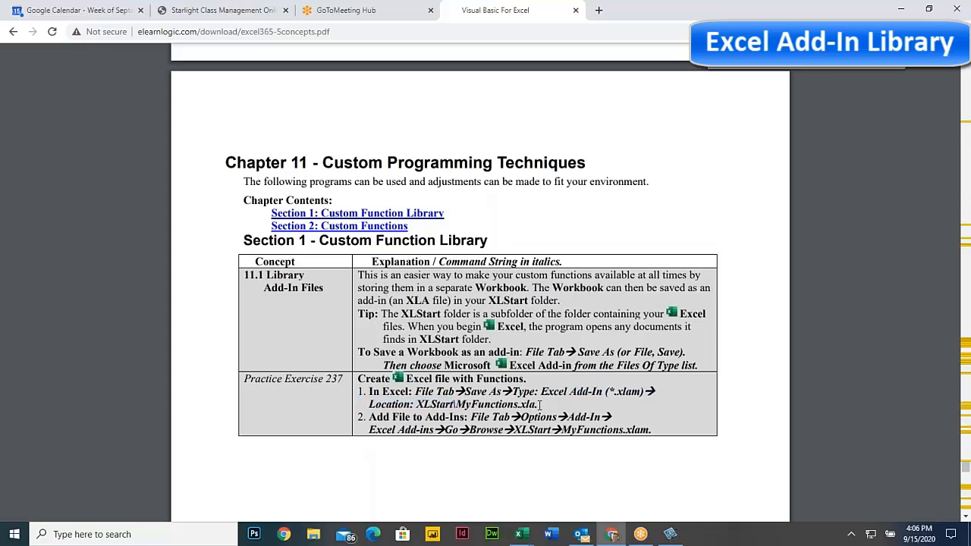
double_click(493, 403)
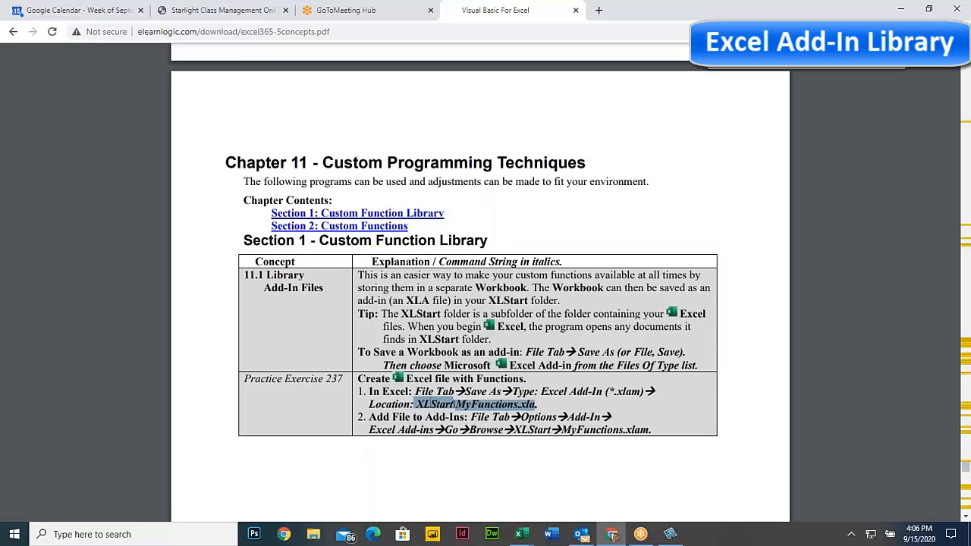
click(569, 415)
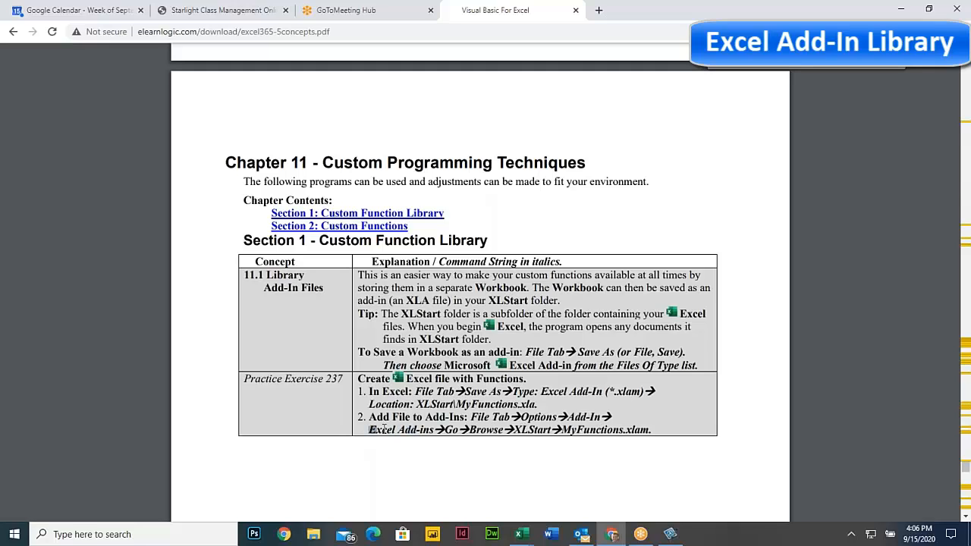
double_click(401, 429)
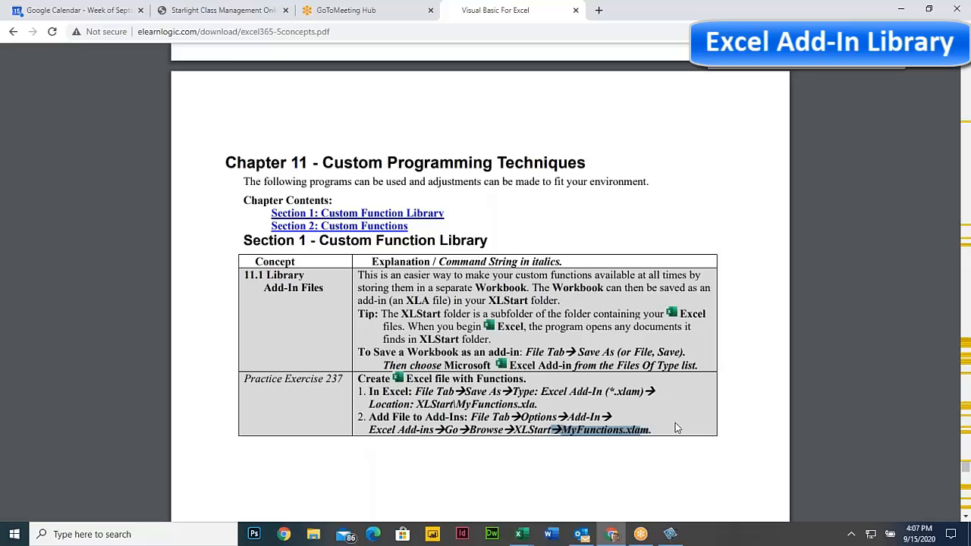
mouse_move(662, 431)
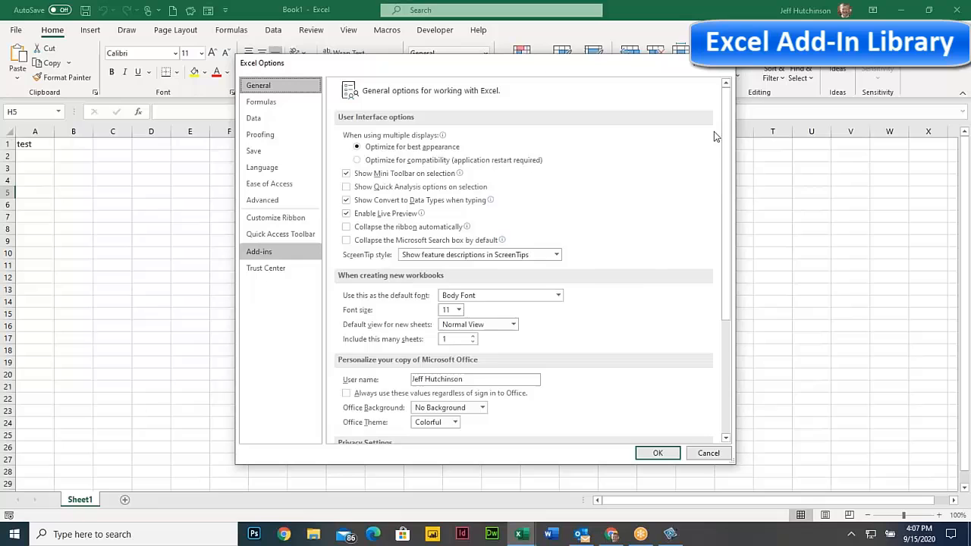
View details of the Power Pivot and Power BI Publisher entries on the Add-ins page
click(258, 251)
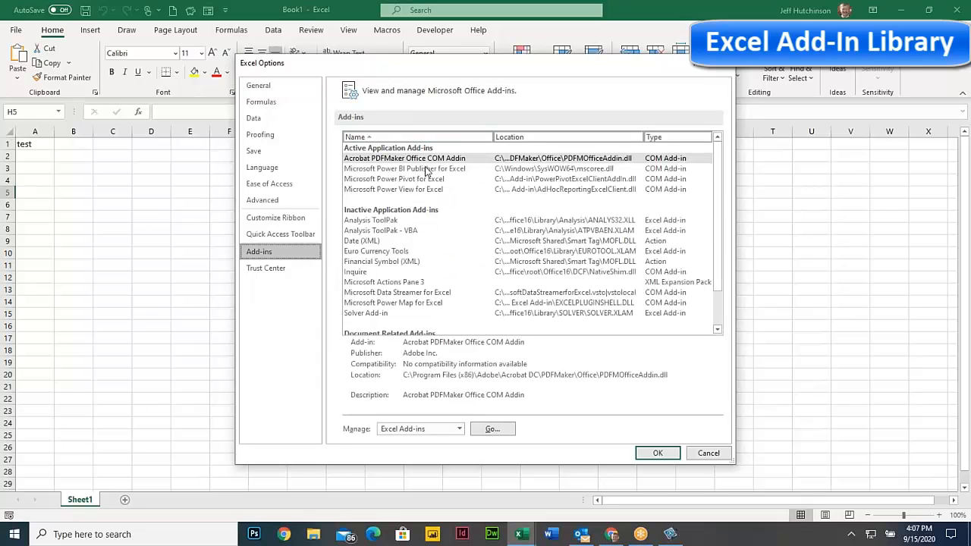
click(394, 179)
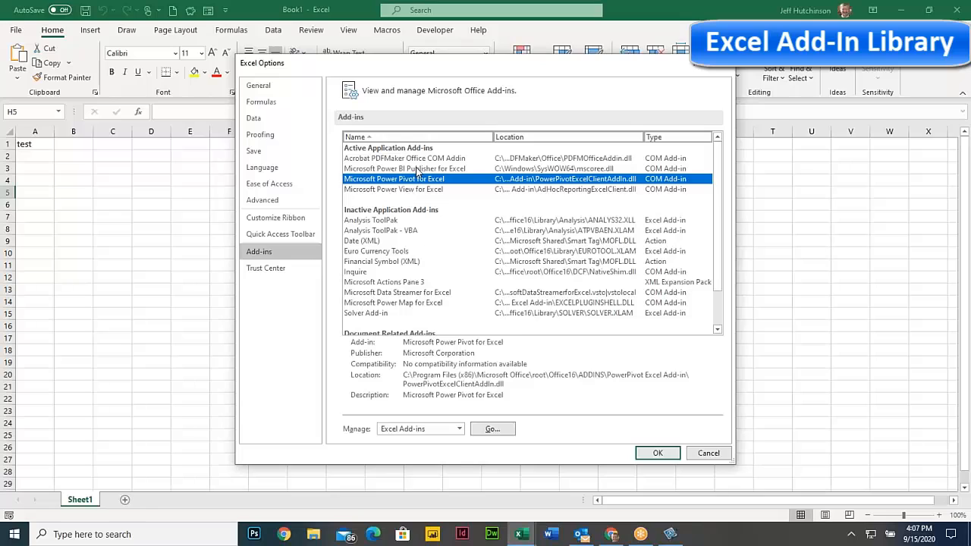
click(404, 168)
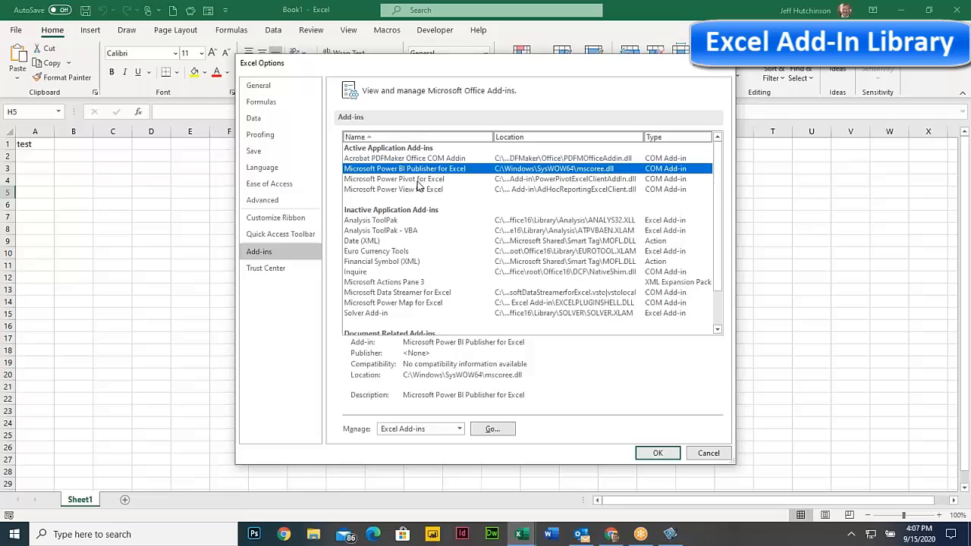
mouse_move(402, 170)
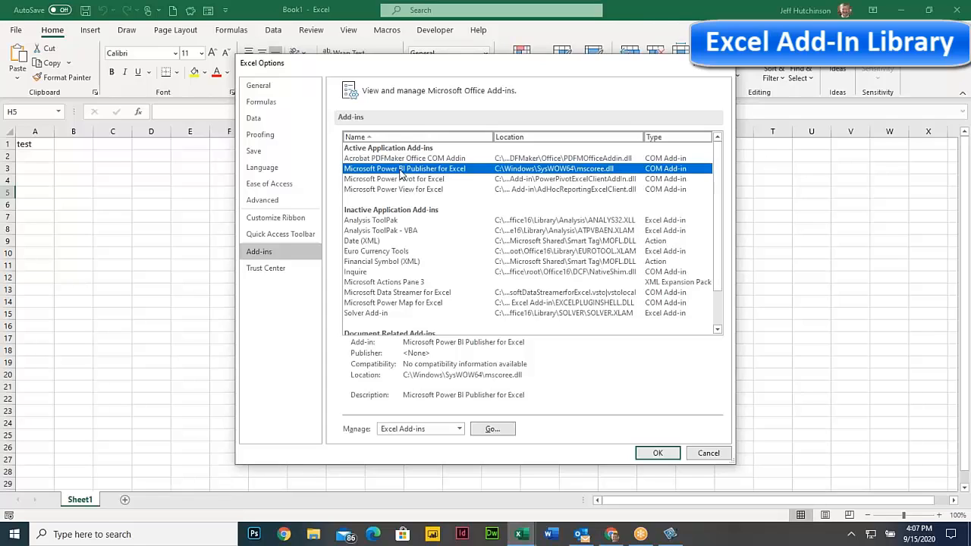
mouse_move(443, 170)
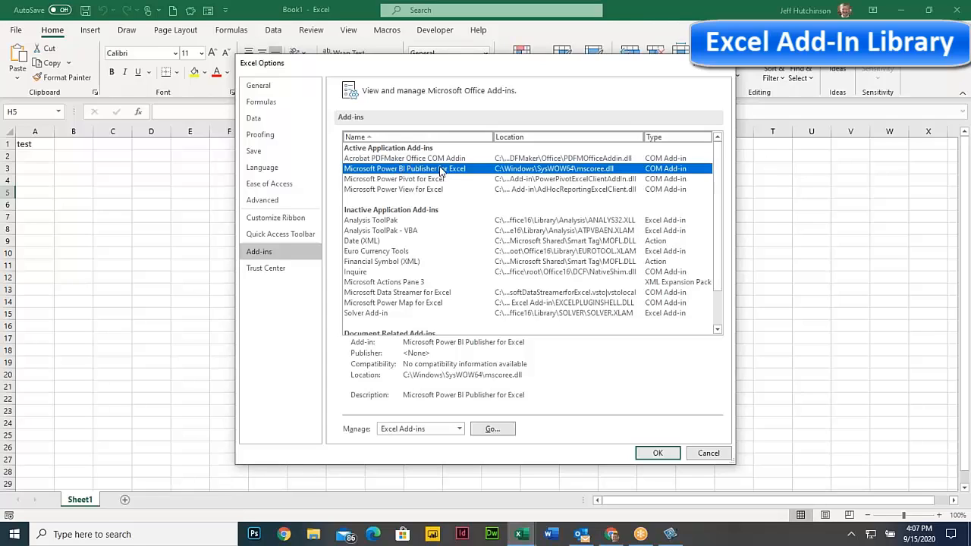
mouse_move(437, 215)
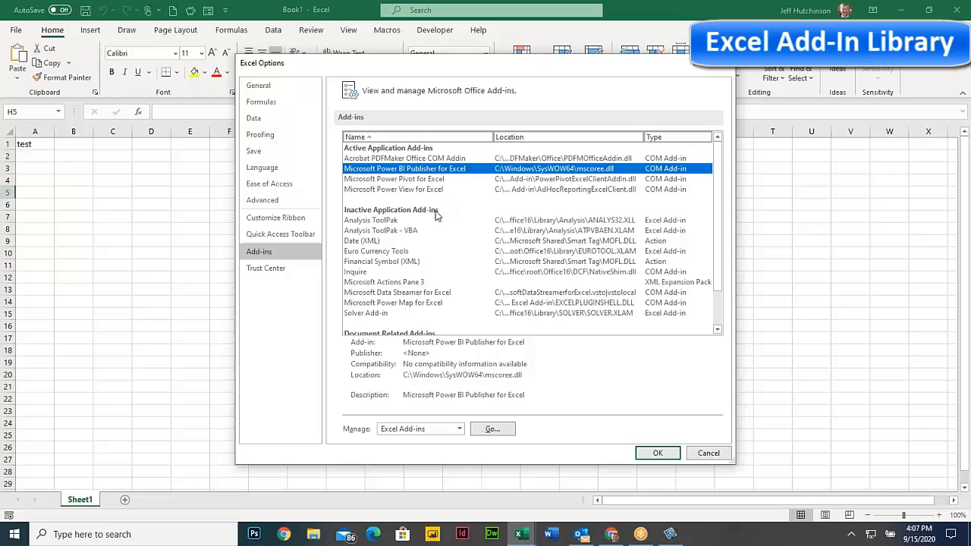
mouse_move(423, 313)
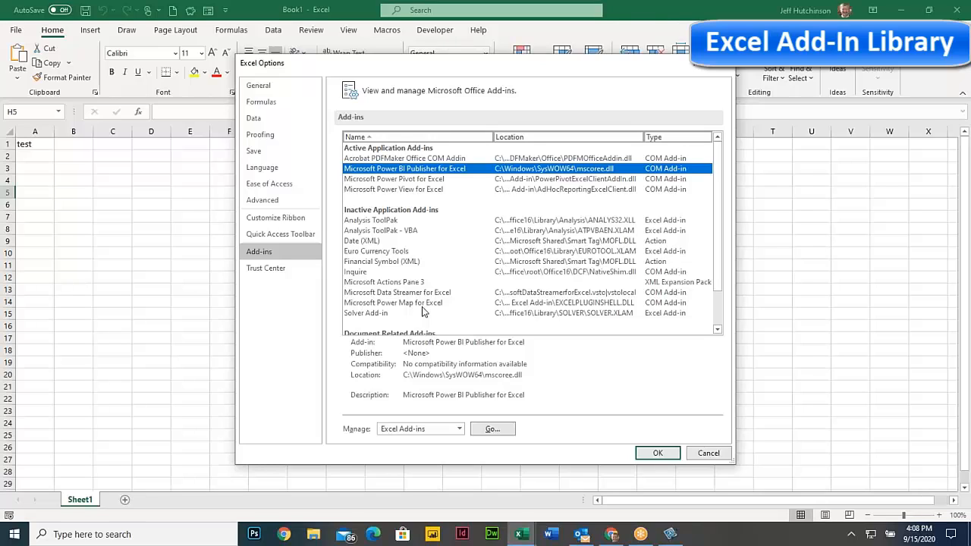
mouse_move(649, 385)
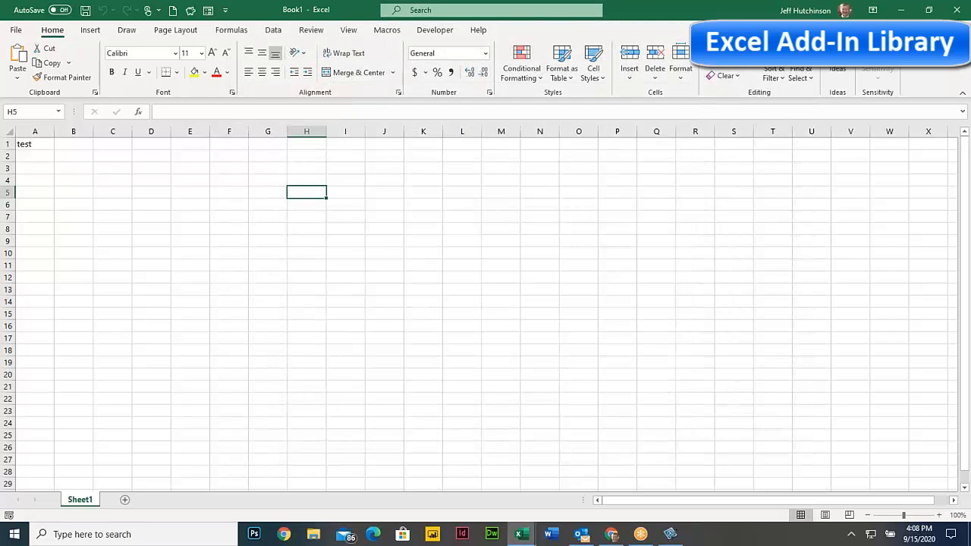
mouse_move(591, 448)
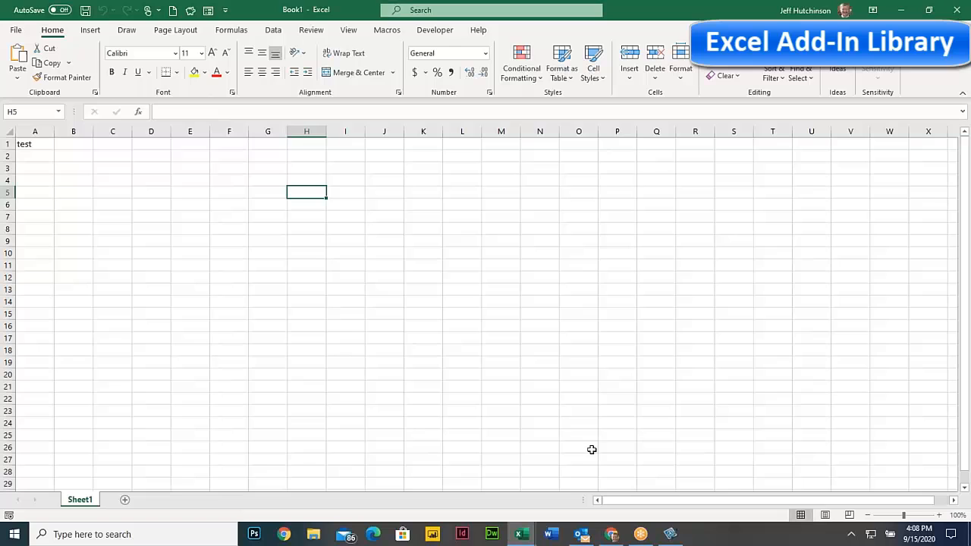
mouse_move(649, 461)
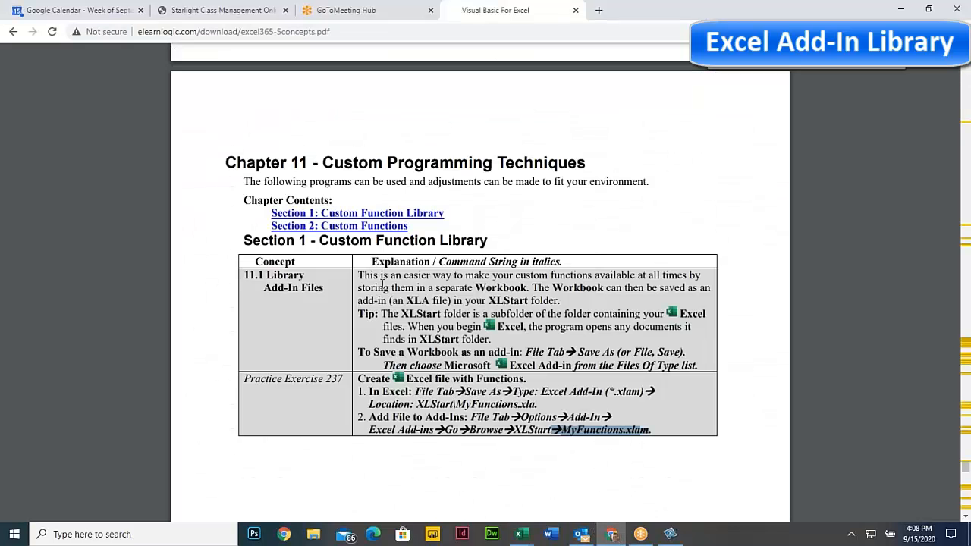
Scroll down through the Active1 selection-and-copy code pages
scroll(down, 3)
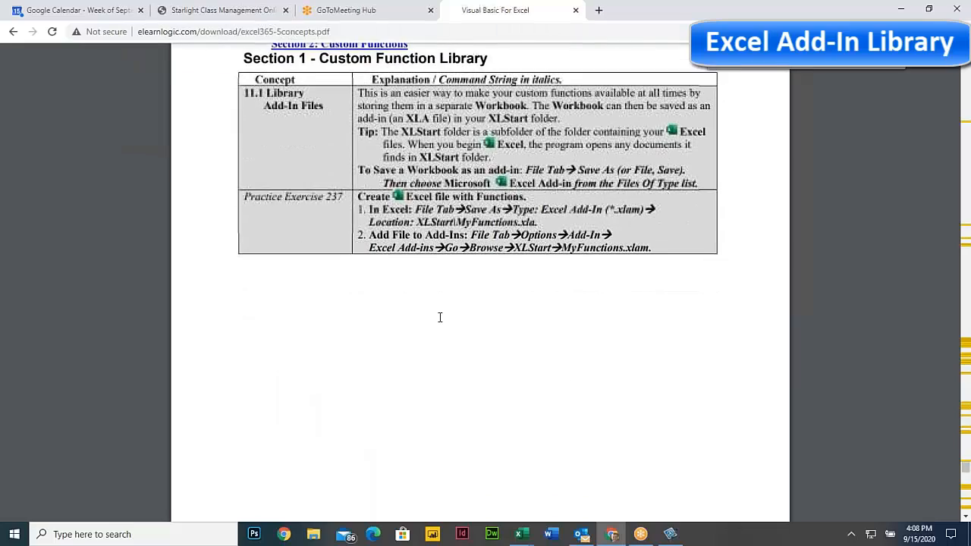
scroll(down, 3)
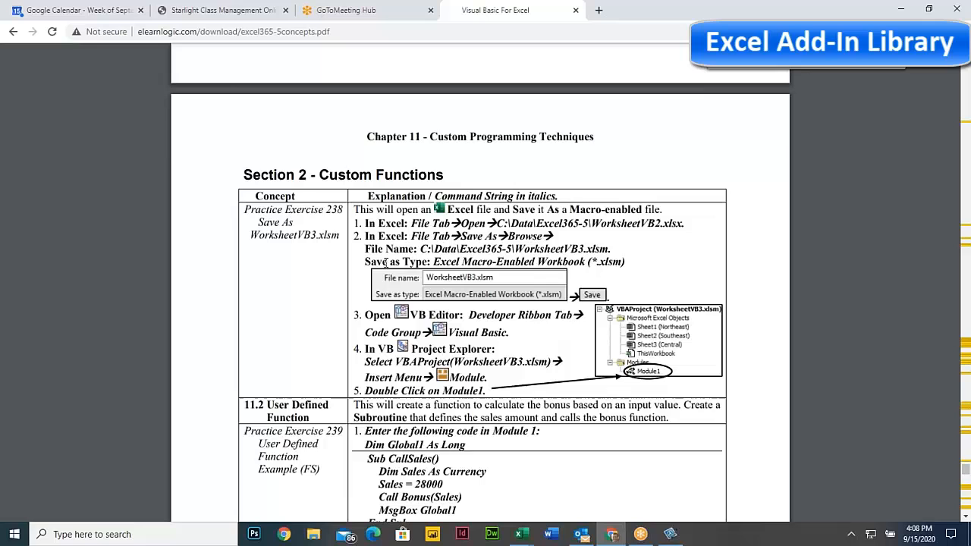
scroll(down, 3)
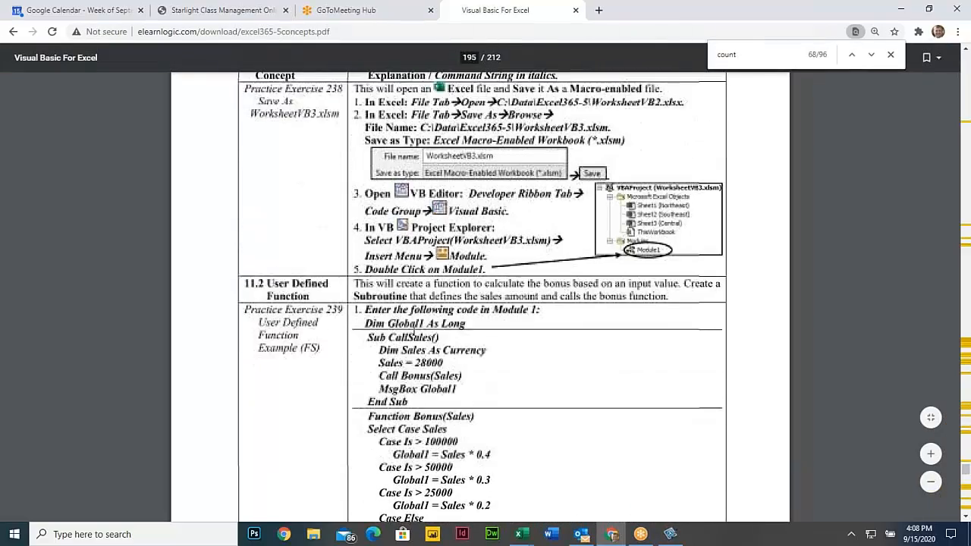
scroll(down, 3)
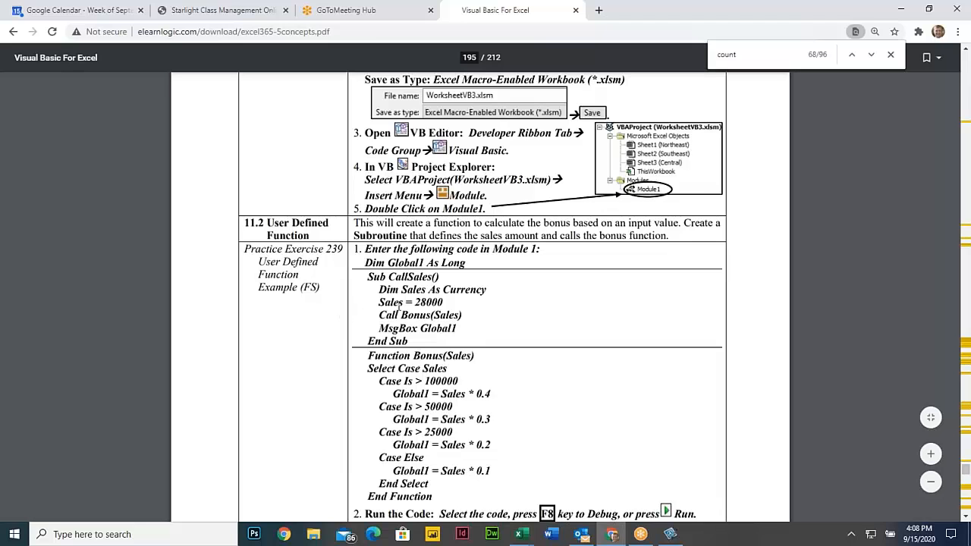
scroll(down, 3)
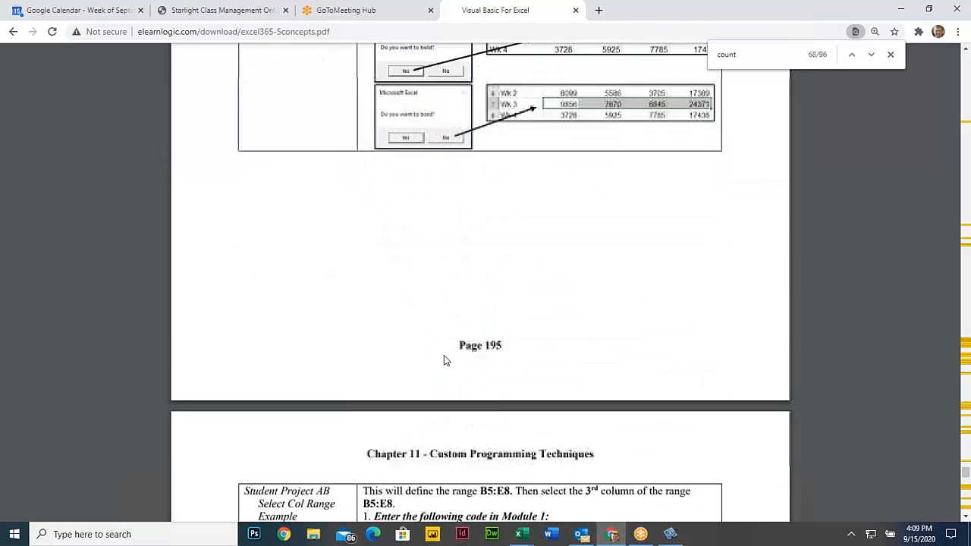
Highlight the ActiveCell.End(xlDown).Select line and continue to the Student Project AD Outlook email example
scroll(down, 3)
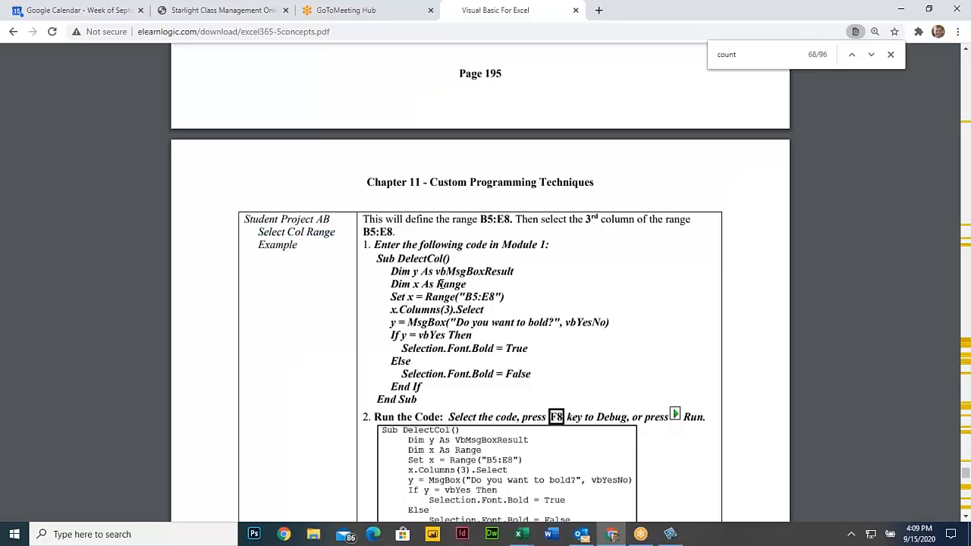
scroll(down, 3)
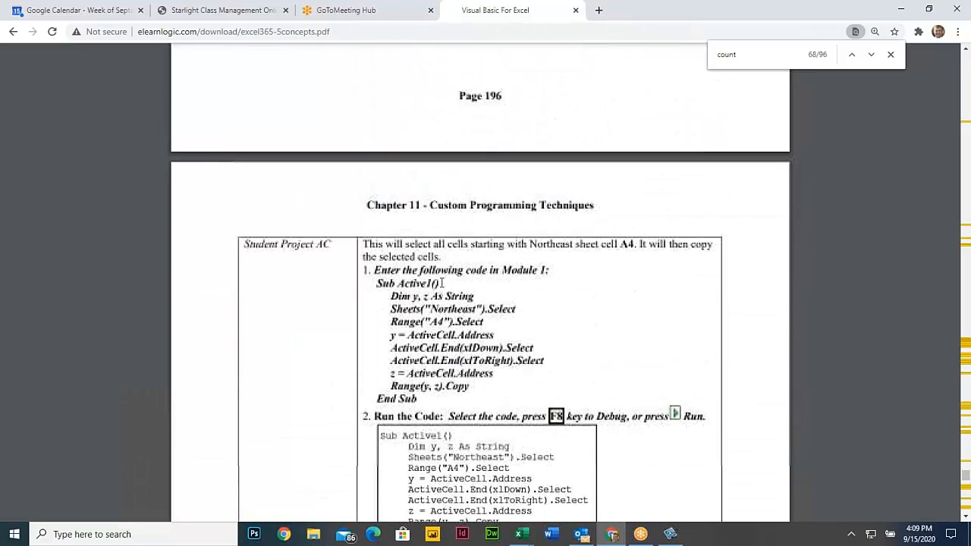
scroll(down, 3)
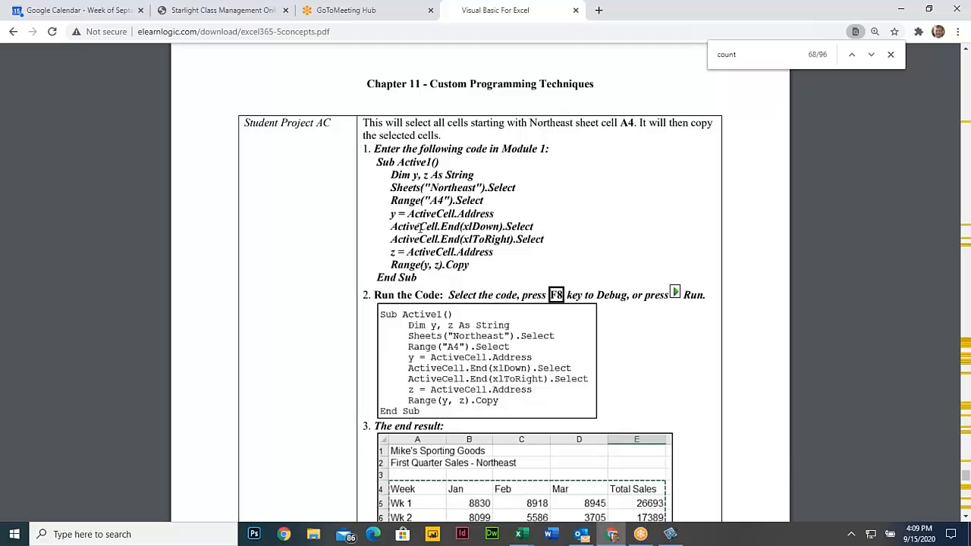
double_click(461, 228)
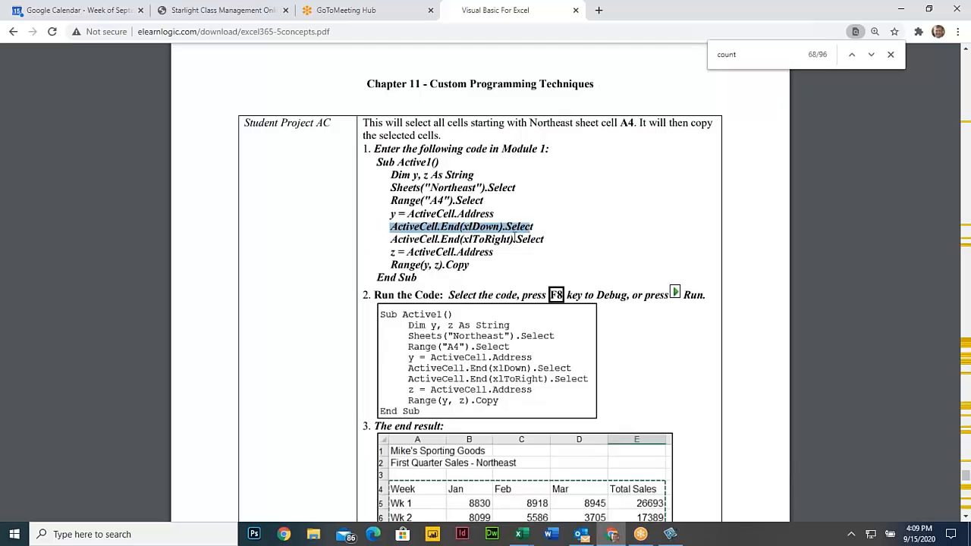
scroll(down, 3)
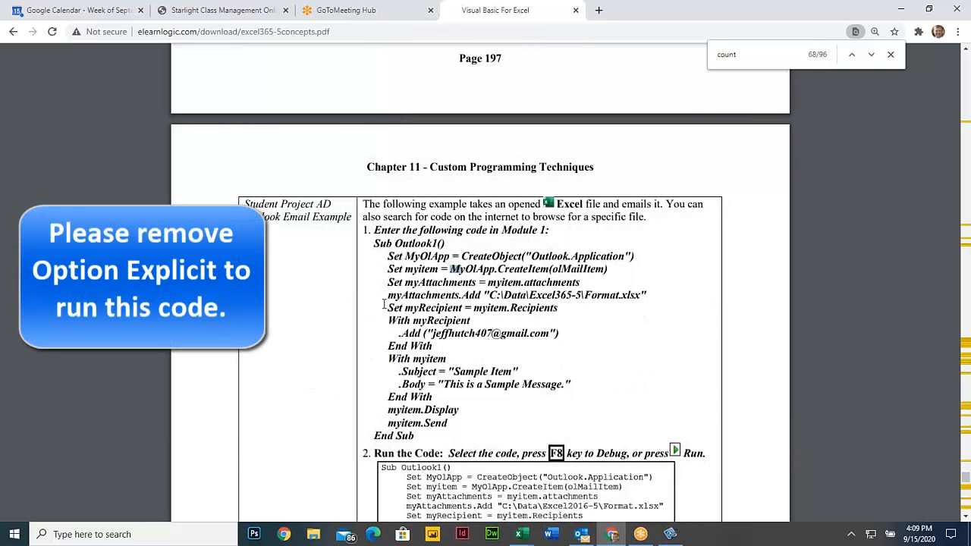
Highlight the Outlook1 code's attachment lines, then reach page 198's drafted email and inbox end results
scroll(down, 3)
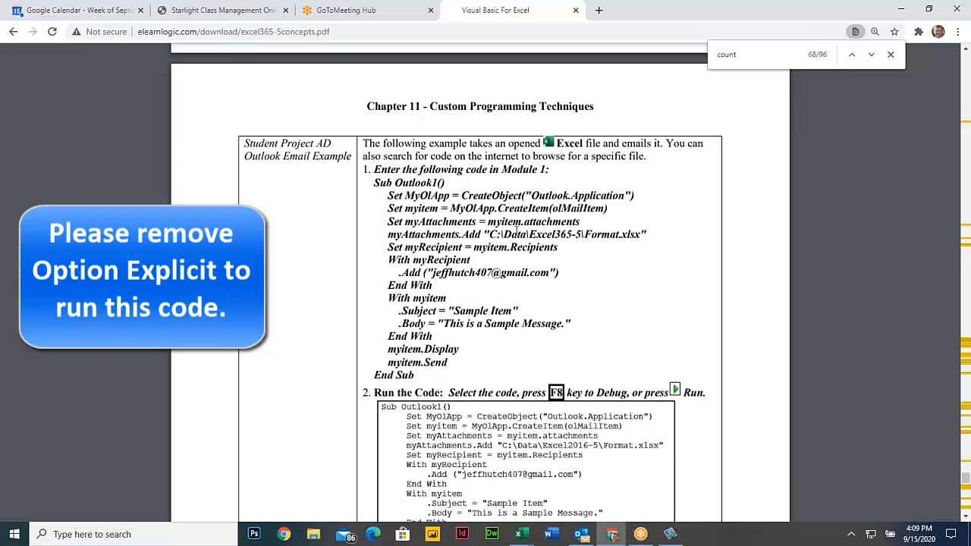
mouse_move(516, 230)
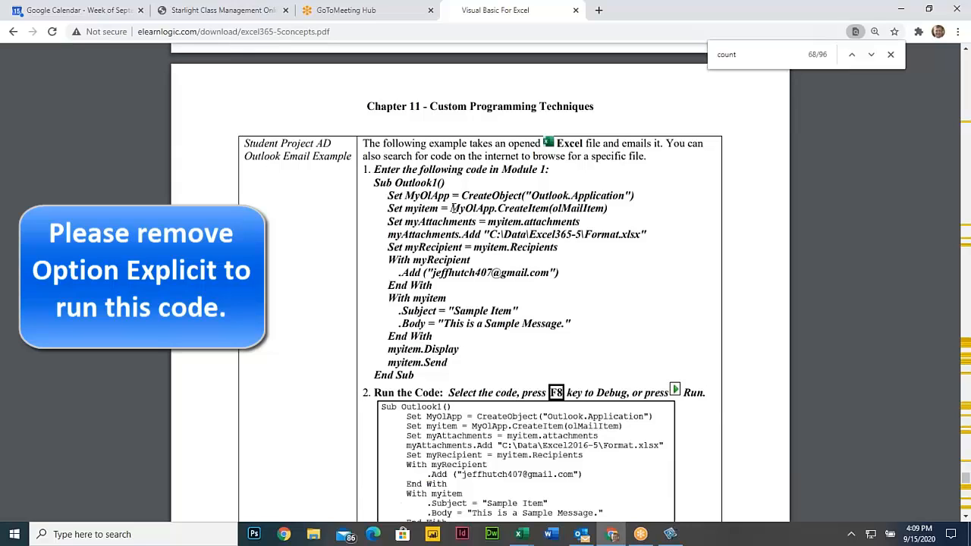
double_click(473, 209)
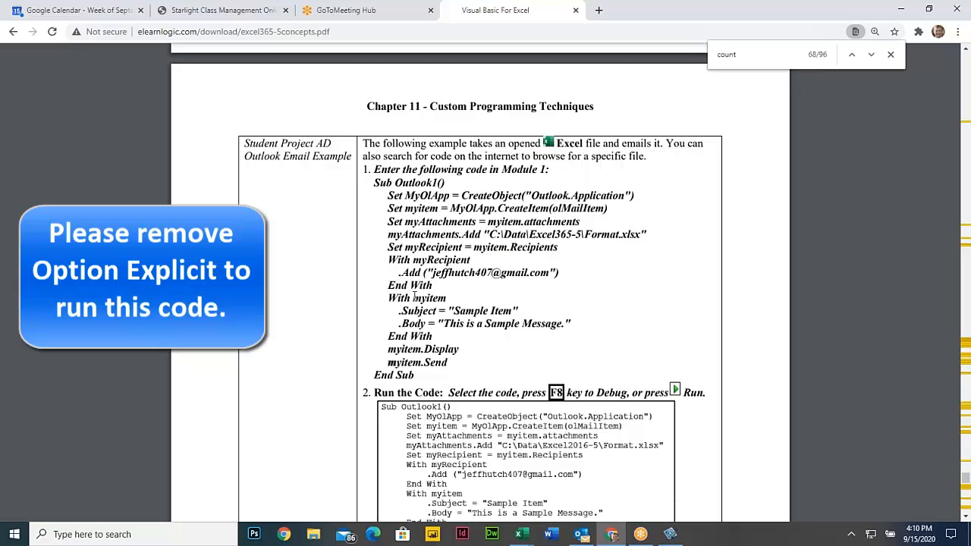
double_click(428, 297)
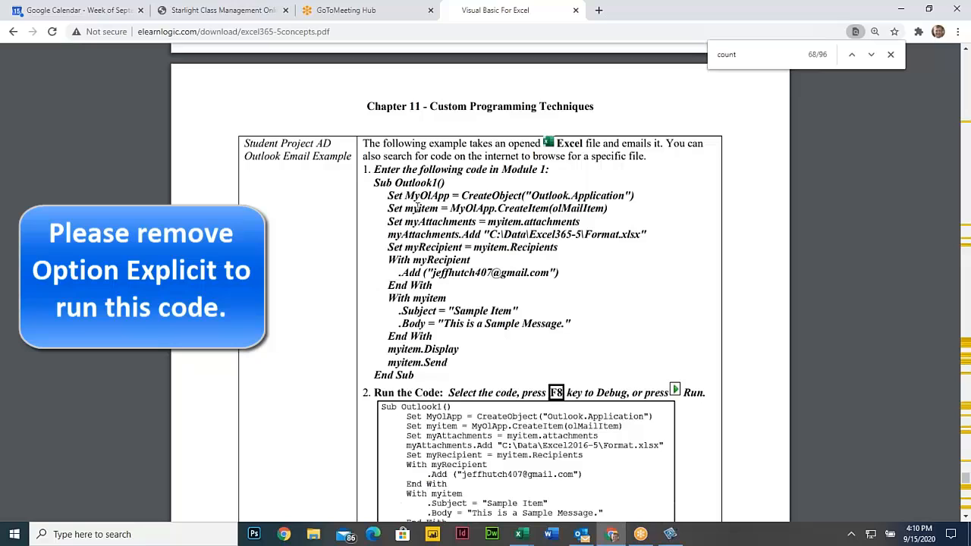
drag(449, 208, 512, 208)
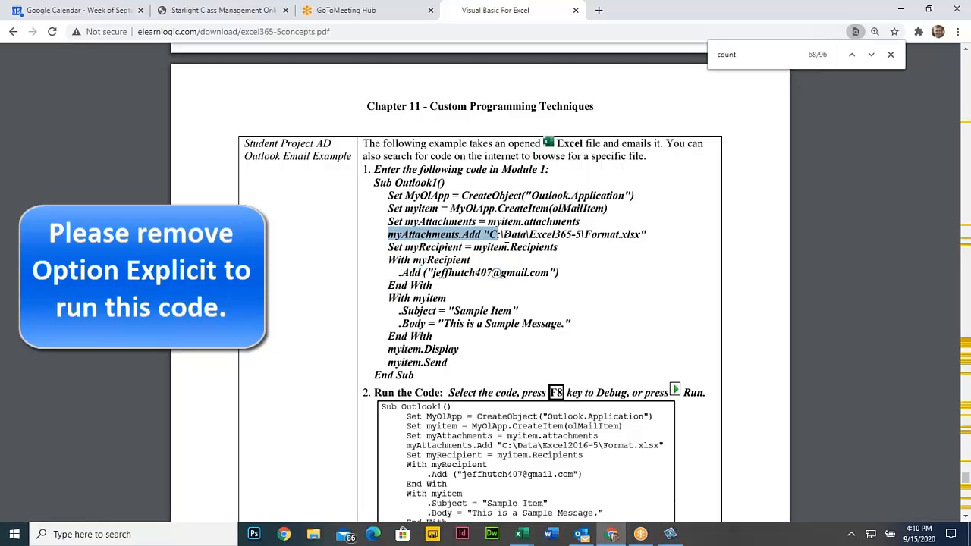
drag(499, 234, 646, 234)
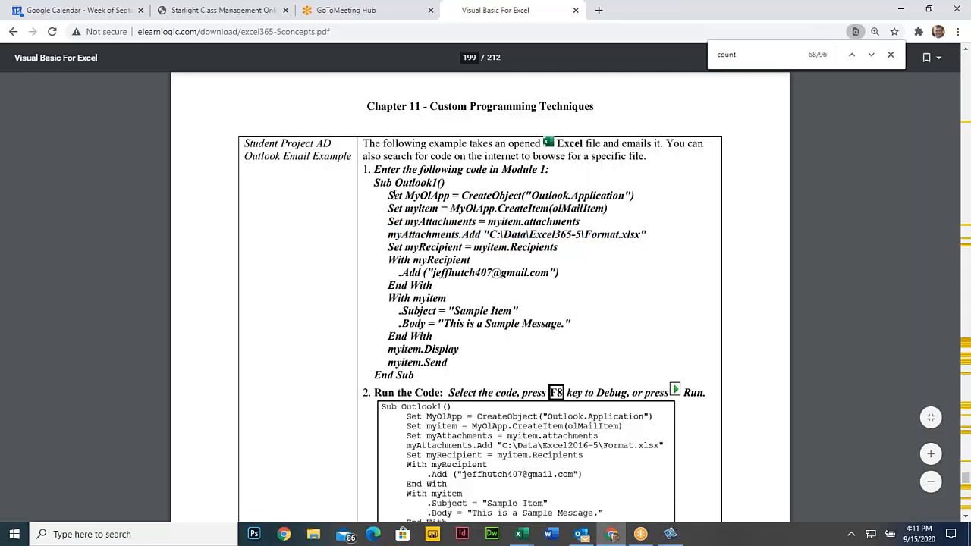
scroll(down, 3)
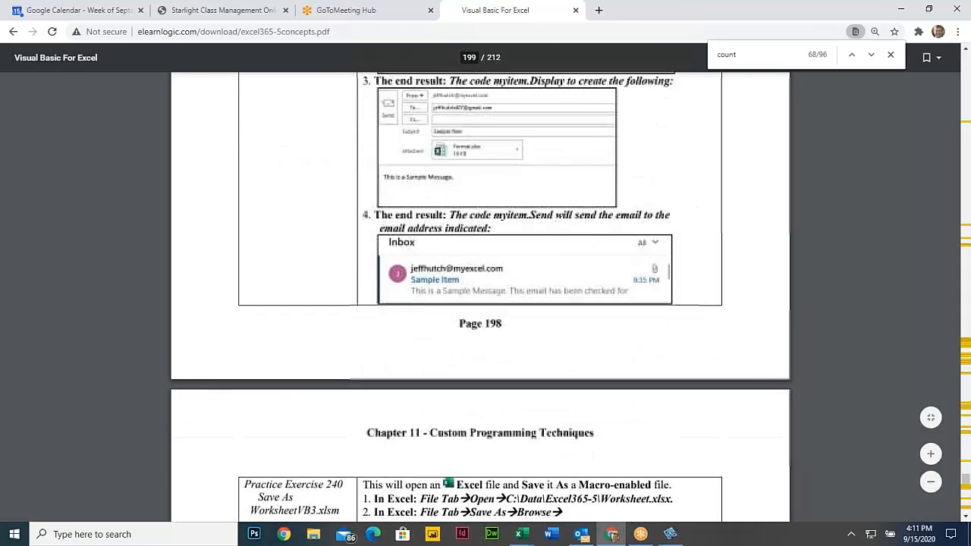
Highlight the Student Project AE Sort Worksheets description and move on to Student Project AF Roll Up Data
scroll(down, 3)
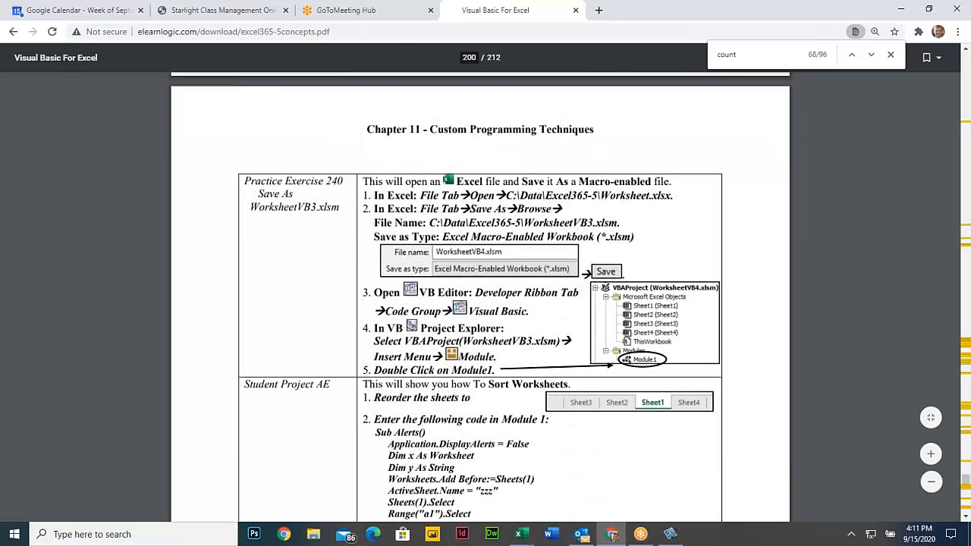
scroll(down, 3)
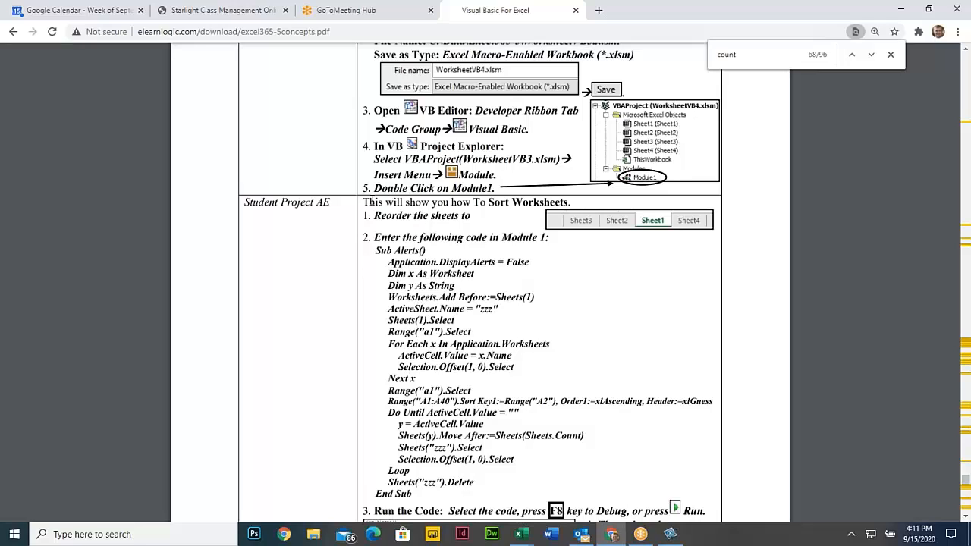
double_click(526, 201)
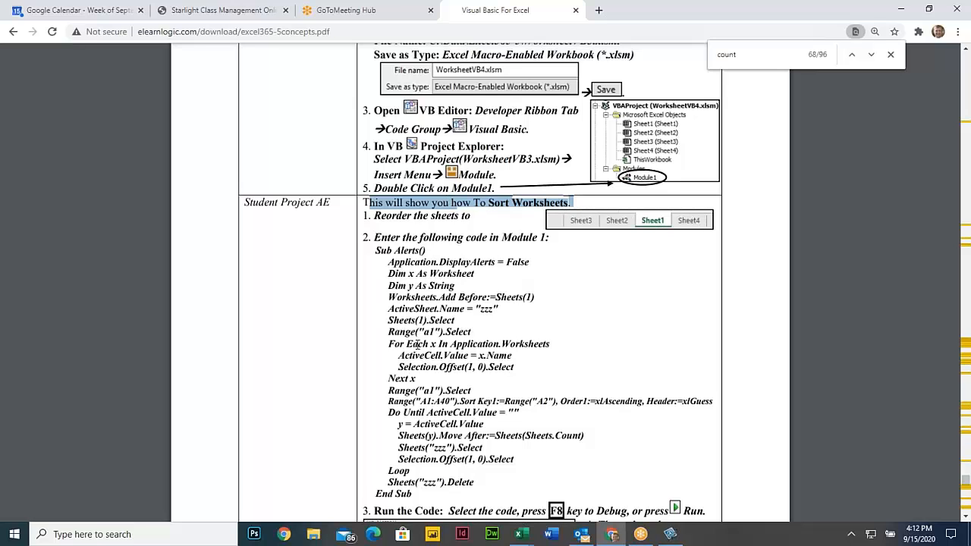
scroll(down, 3)
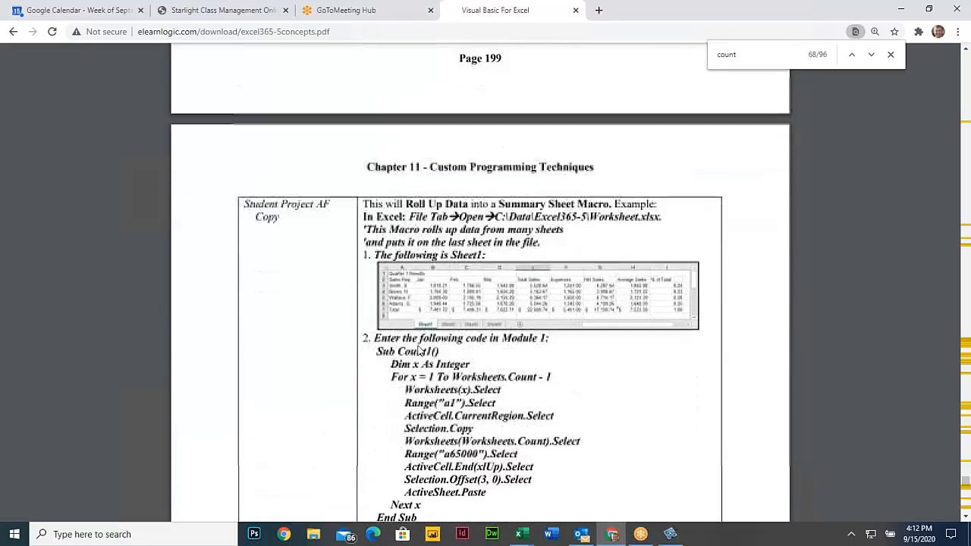
Scroll past Student Projects AG, AH and AJ to page 204's Appendix A Glossary
scroll(down, 3)
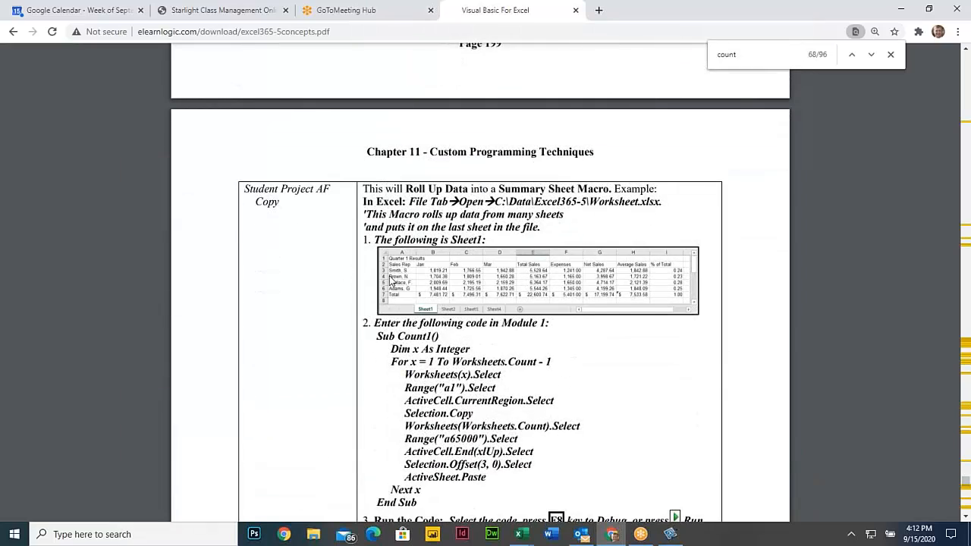
scroll(down, 3)
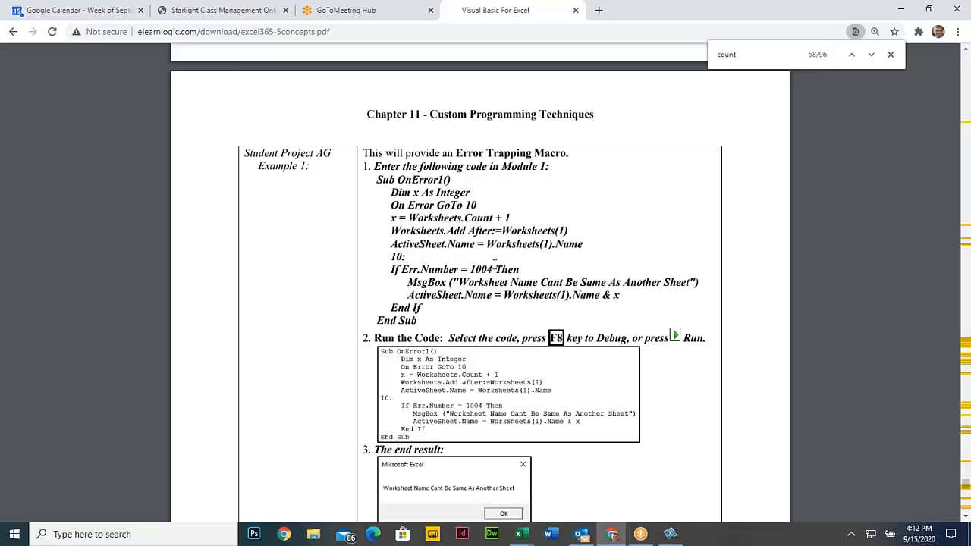
mouse_move(493, 301)
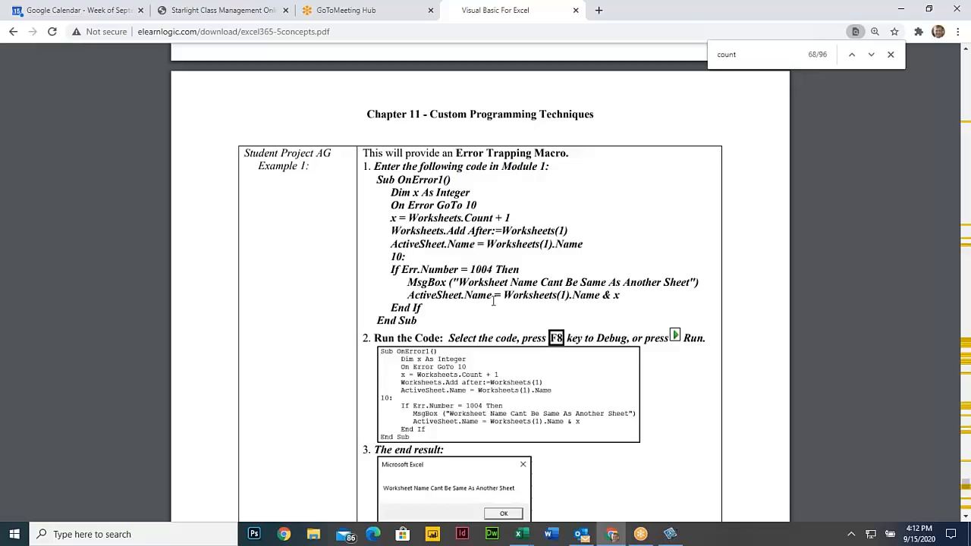
scroll(down, 3)
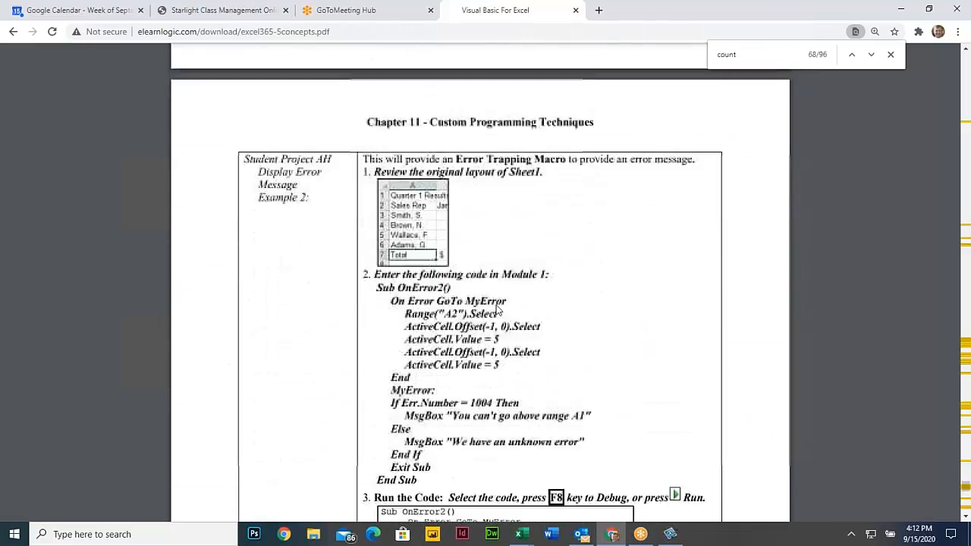
scroll(down, 3)
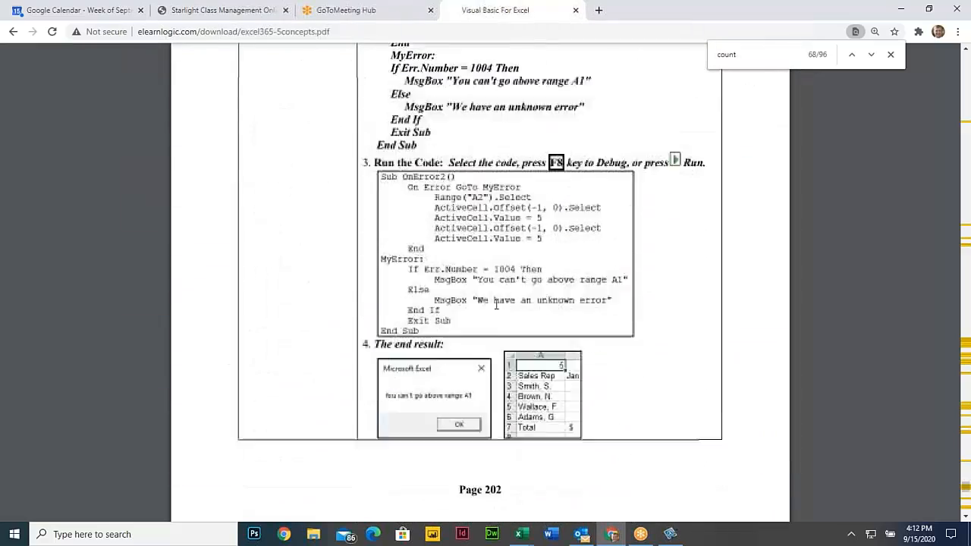
scroll(down, 3)
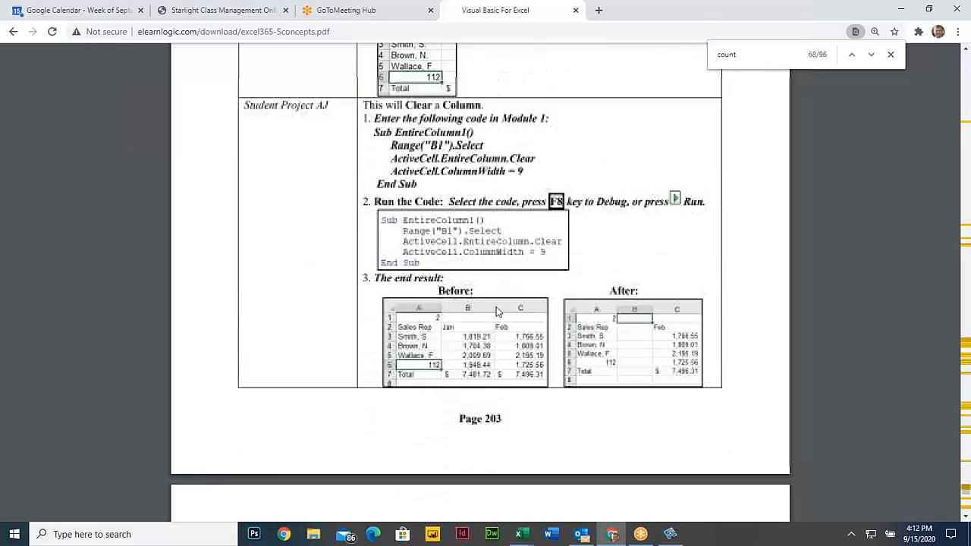
scroll(down, 3)
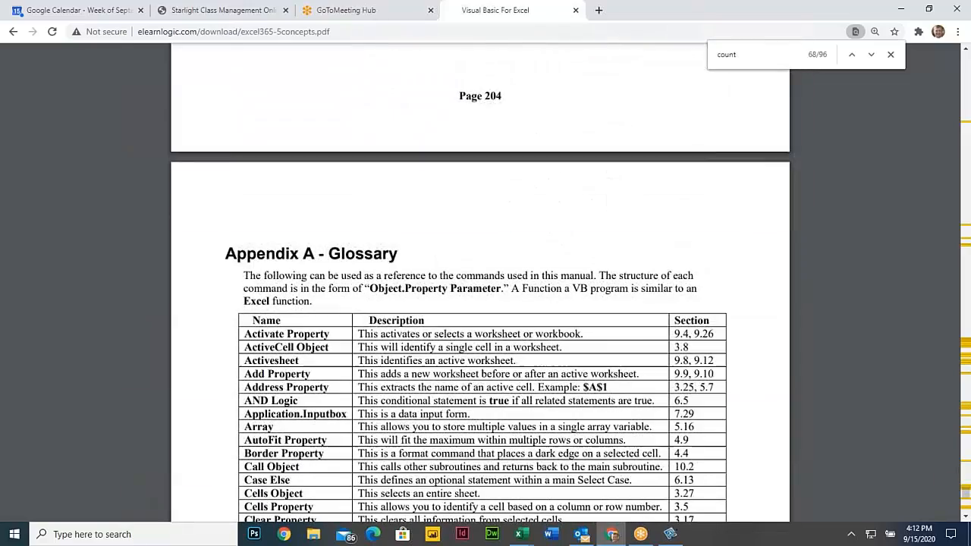
Scroll the glossary table from Activate Property down to the End If–MsgBox Object entries
scroll(down, 3)
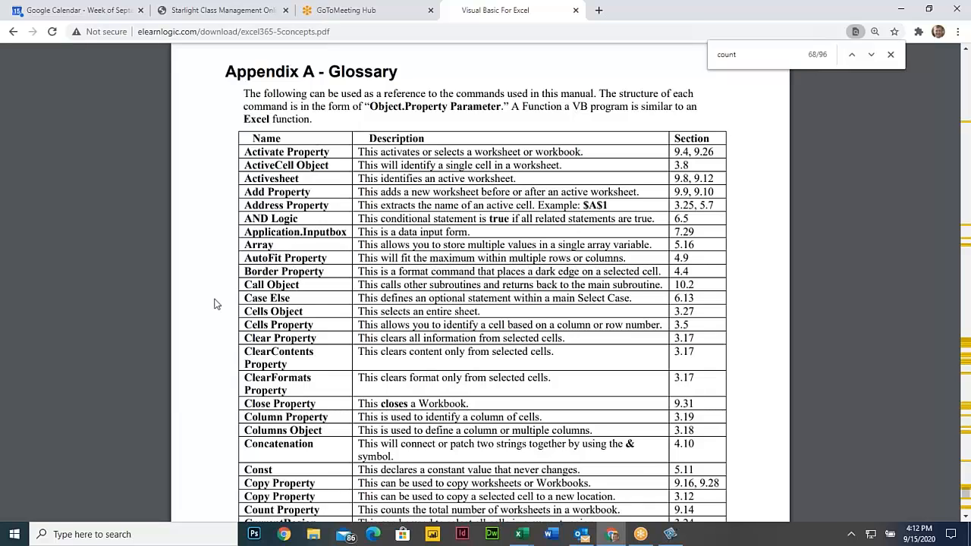
double_click(278, 325)
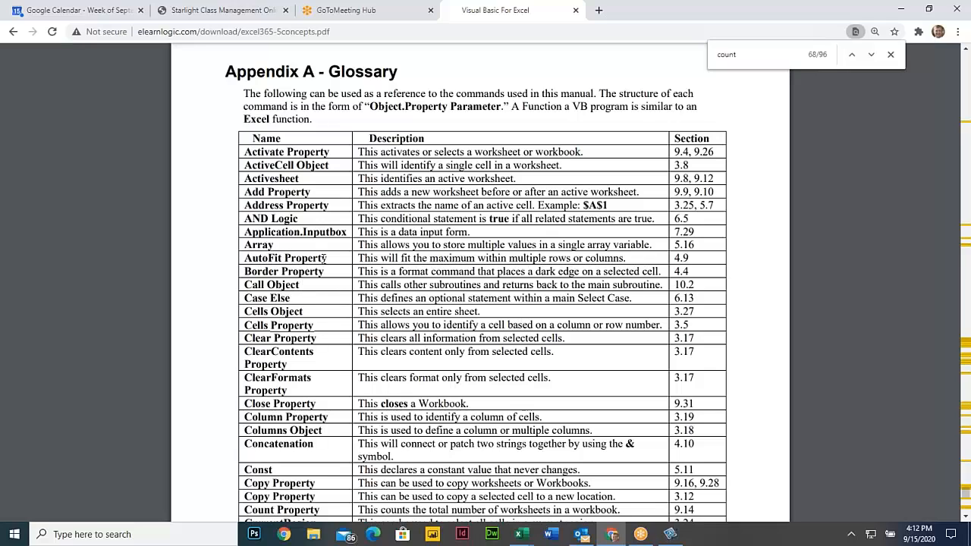
scroll(down, 3)
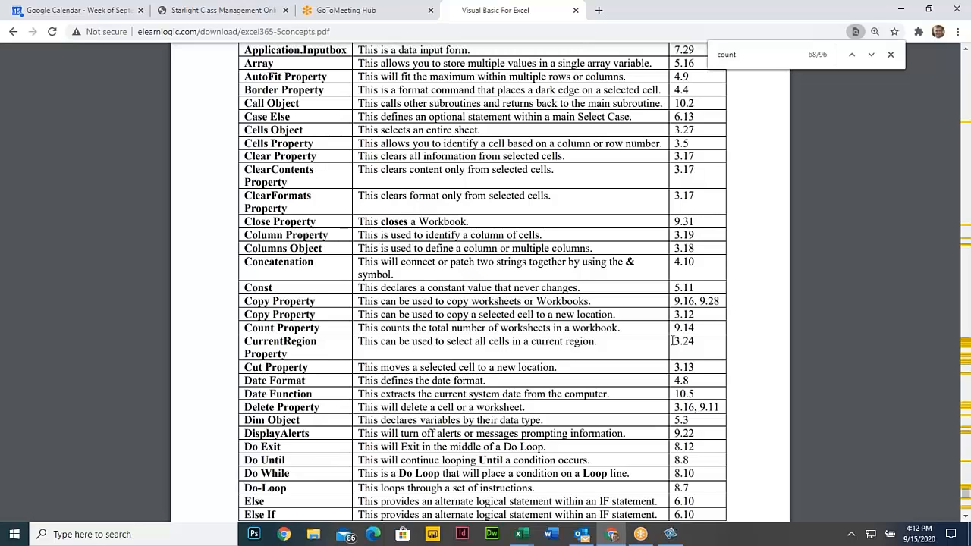
scroll(down, 3)
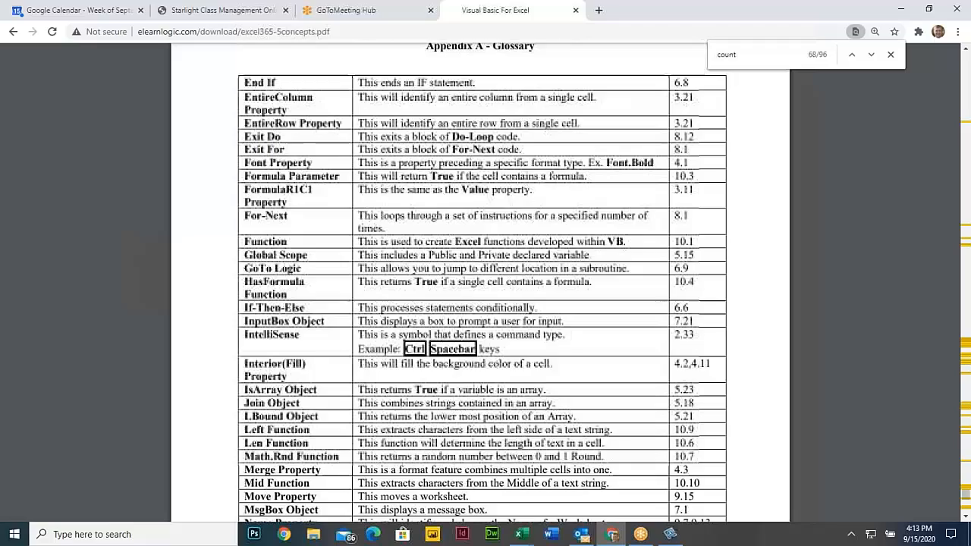